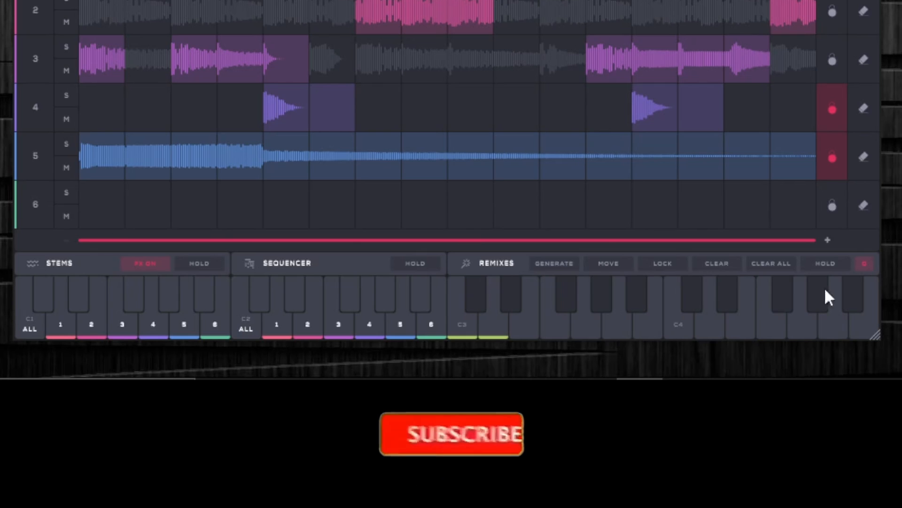
# Compare standard looped playback of the beat with keyboard-triggered playback.
pyautogui.click(451, 435)
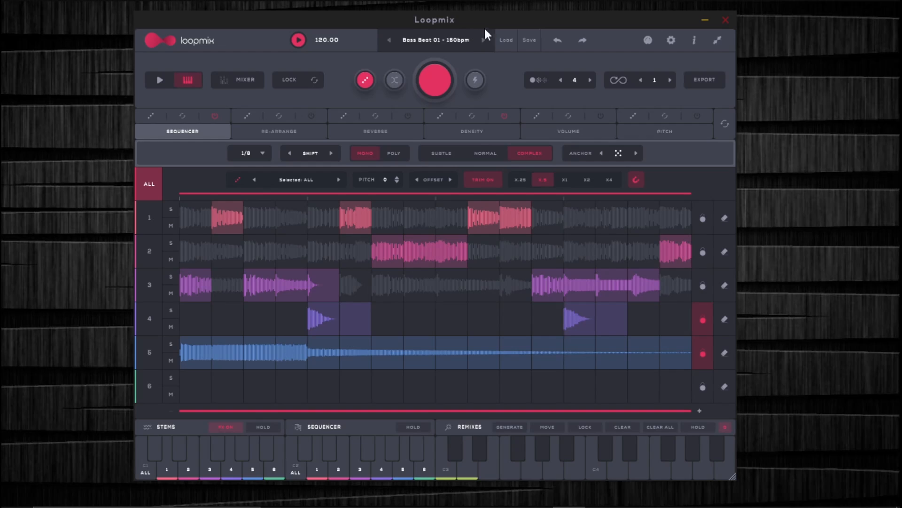
pyautogui.moveTo(495, 29)
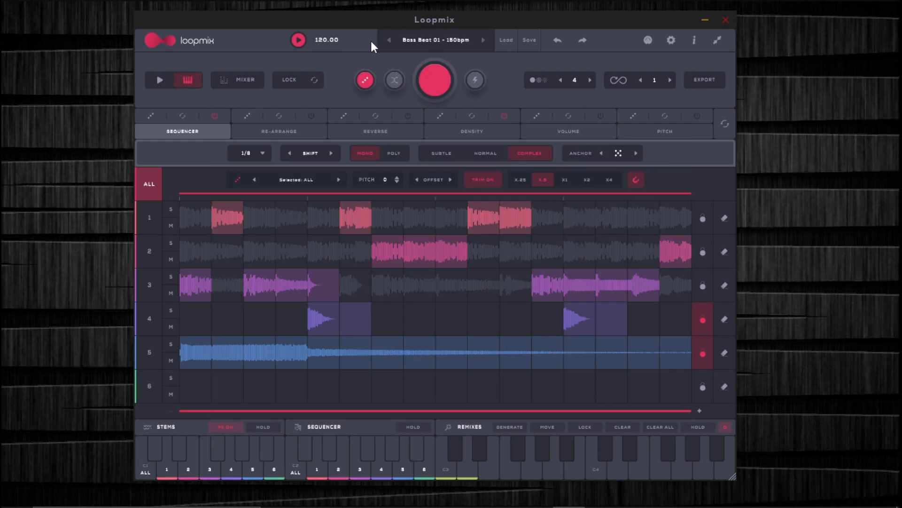
pyautogui.moveTo(271, 106)
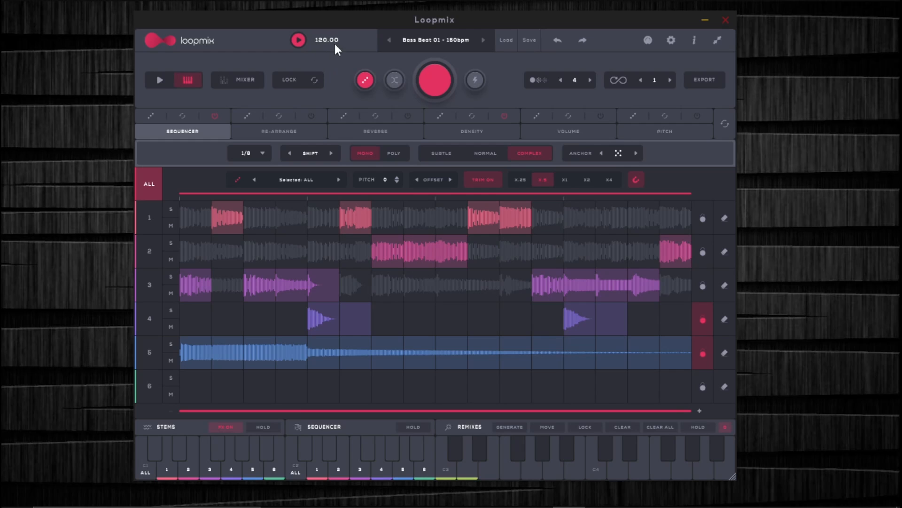
pyautogui.moveTo(335, 73)
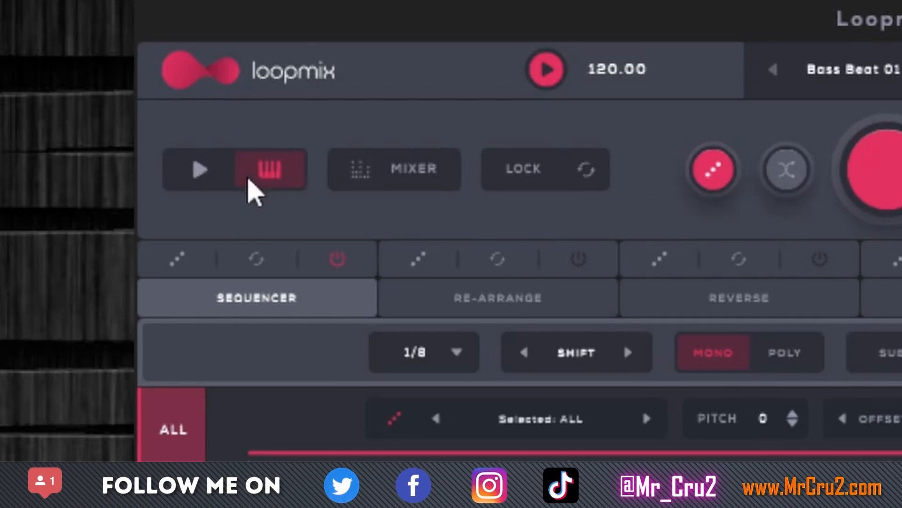
pyautogui.click(197, 168)
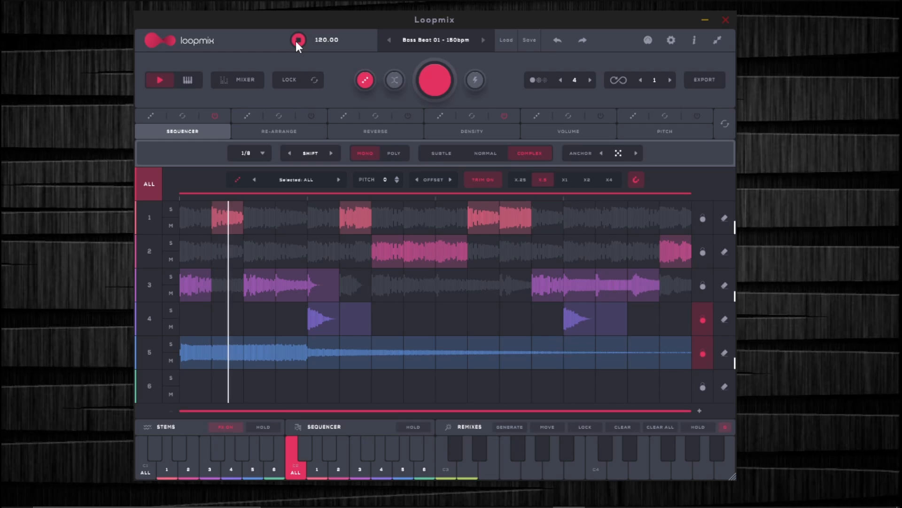
pyautogui.click(296, 39)
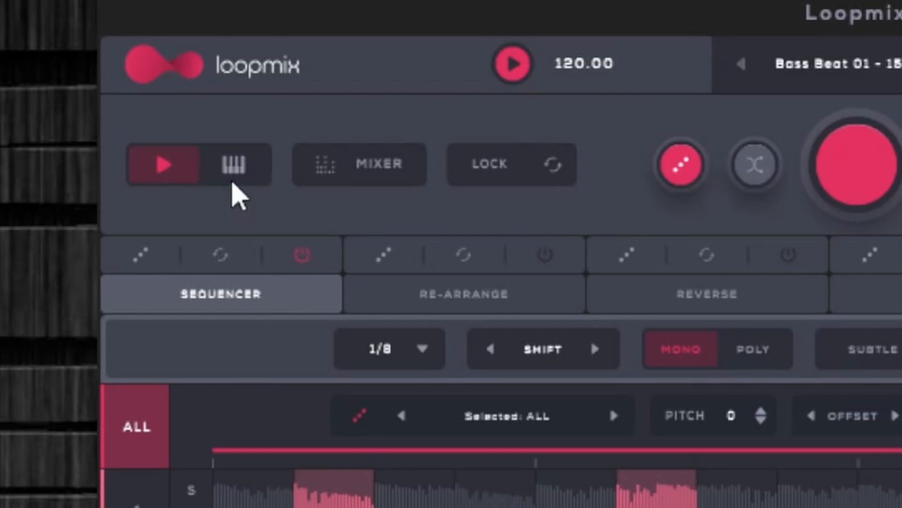
pyautogui.click(232, 163)
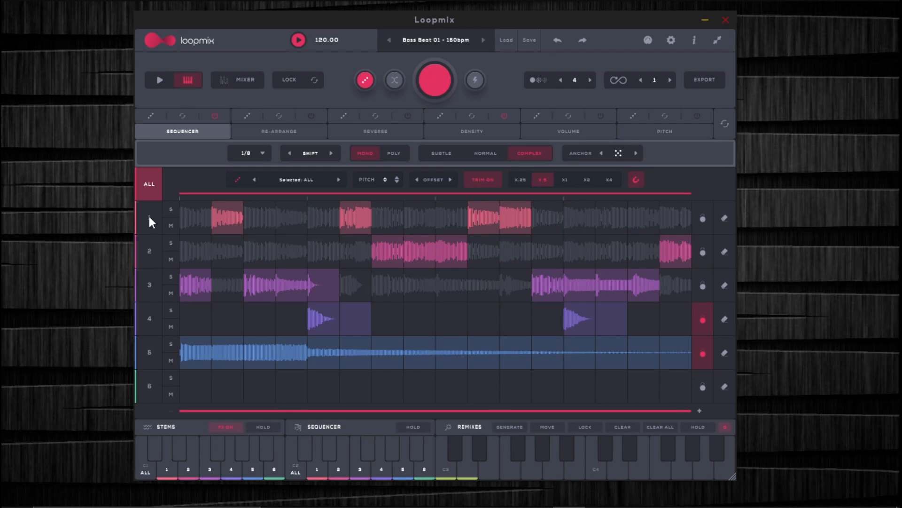
pyautogui.moveTo(153, 223)
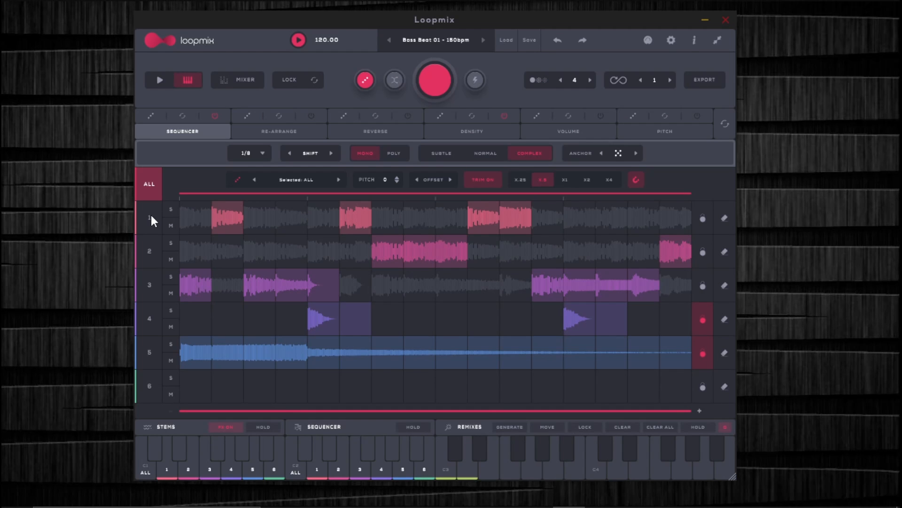
pyautogui.moveTo(148, 393)
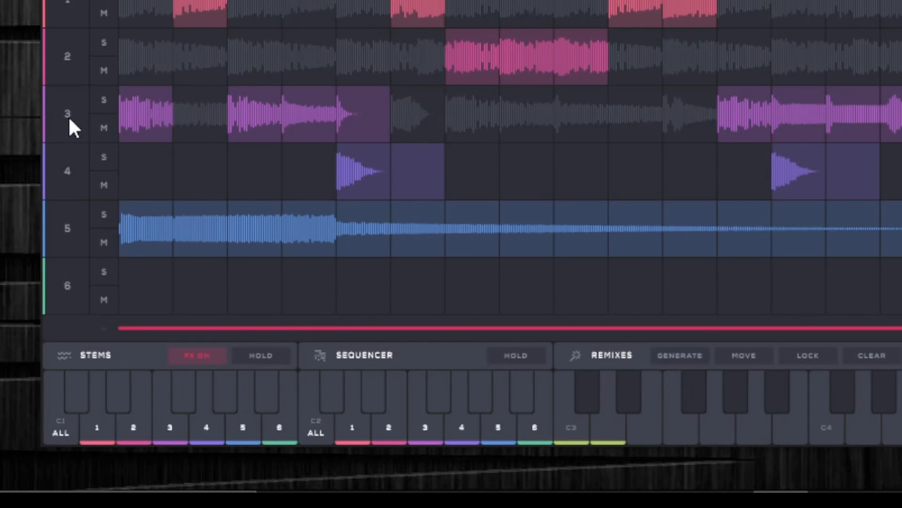
pyautogui.moveTo(771, 121)
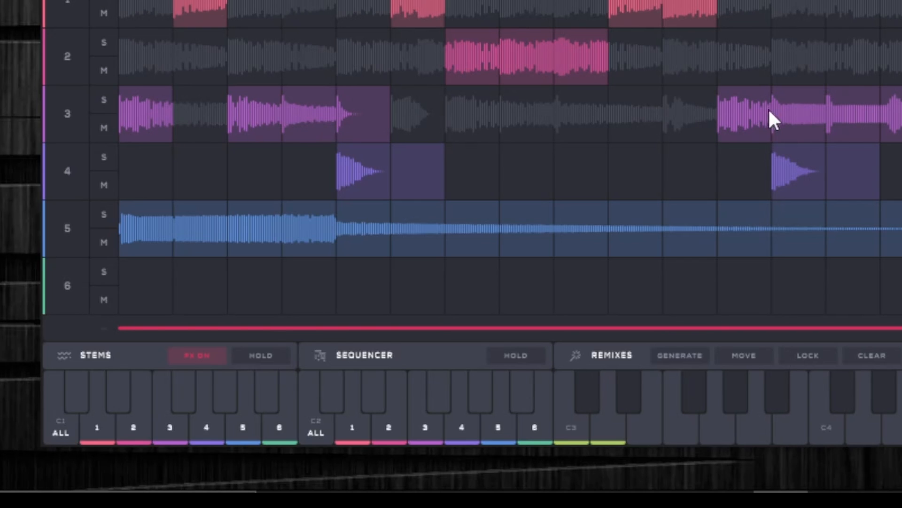
pyautogui.moveTo(295, 273)
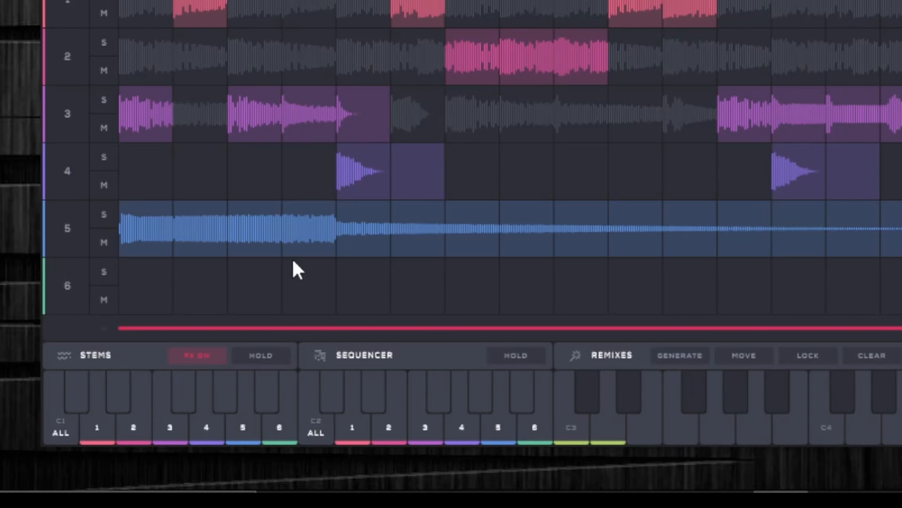
pyautogui.moveTo(133, 67)
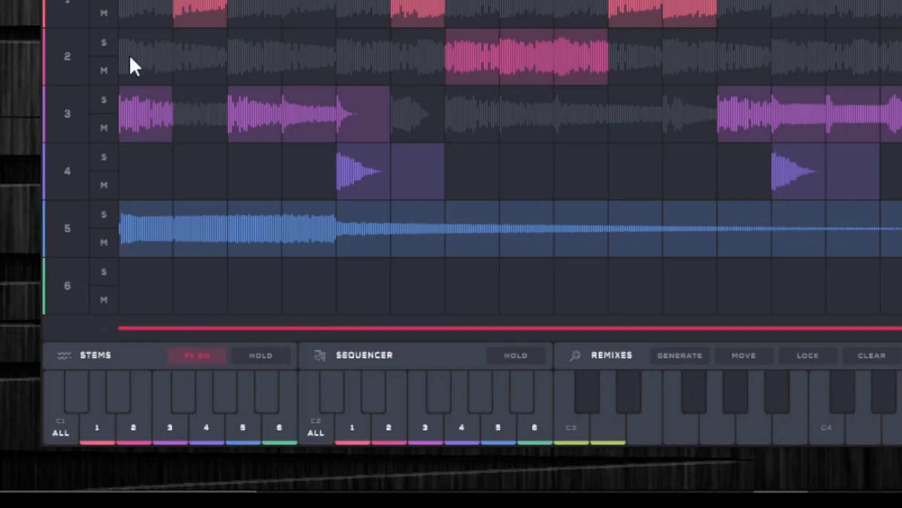
pyautogui.click(316, 419)
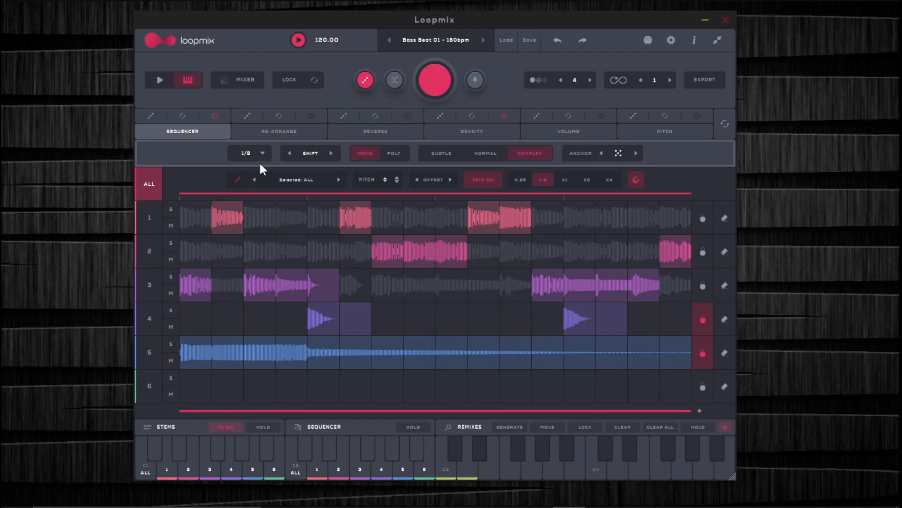
pyautogui.moveTo(484, 134)
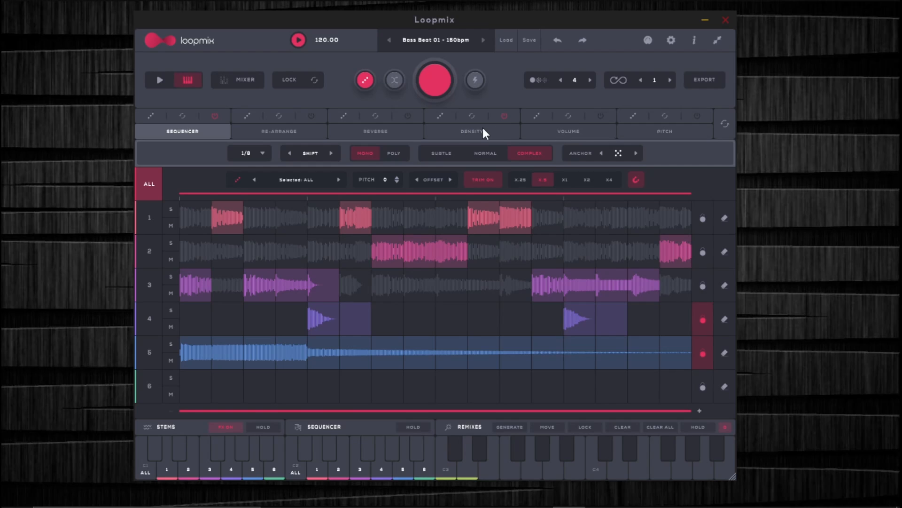
# Review the Reverse and Re-Arrange effect settings and set the Stems FX toggle to FX OFF.
pyautogui.click(375, 131)
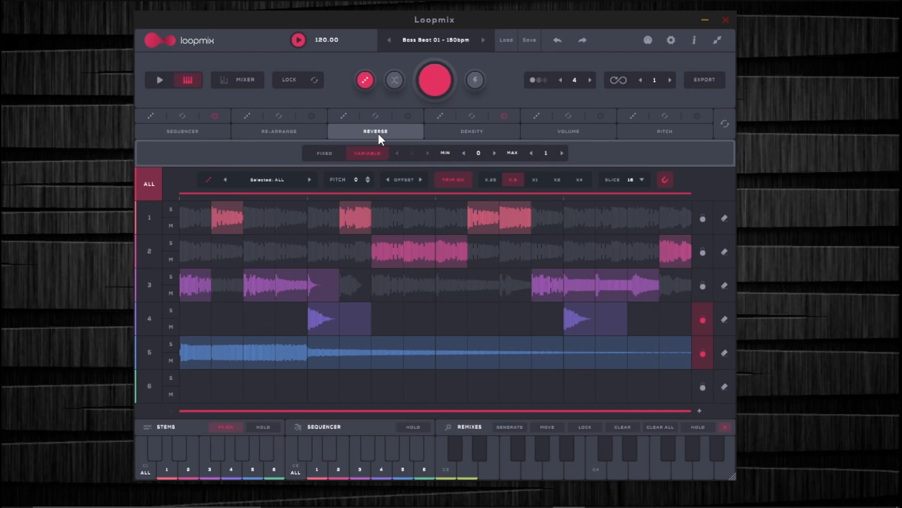
pyautogui.click(278, 130)
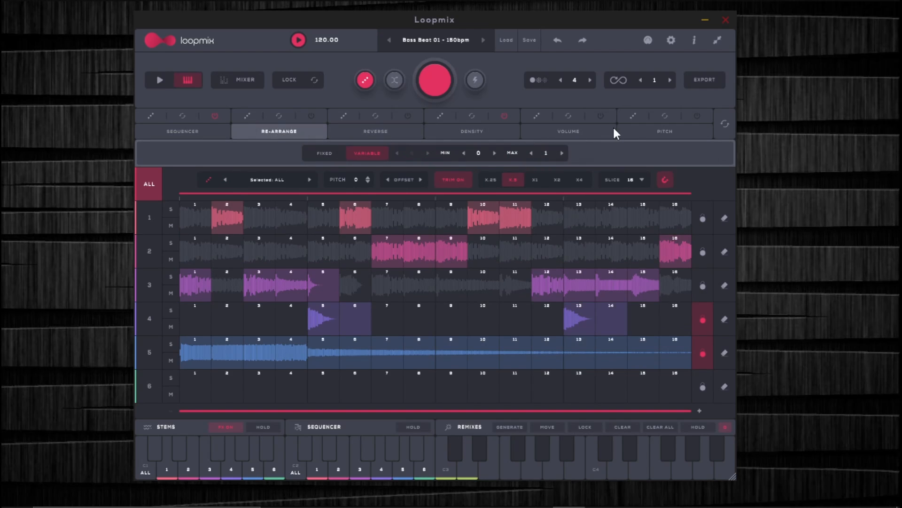
pyautogui.moveTo(265, 138)
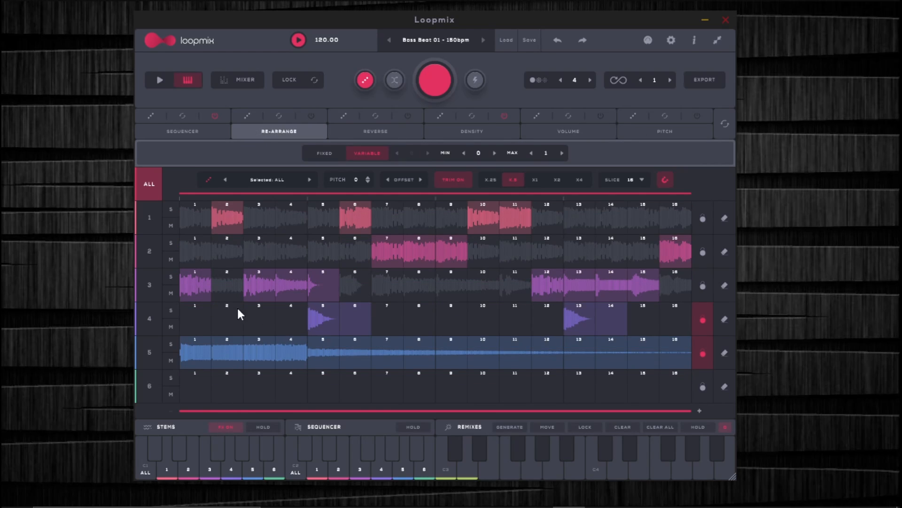
pyautogui.click(211, 468)
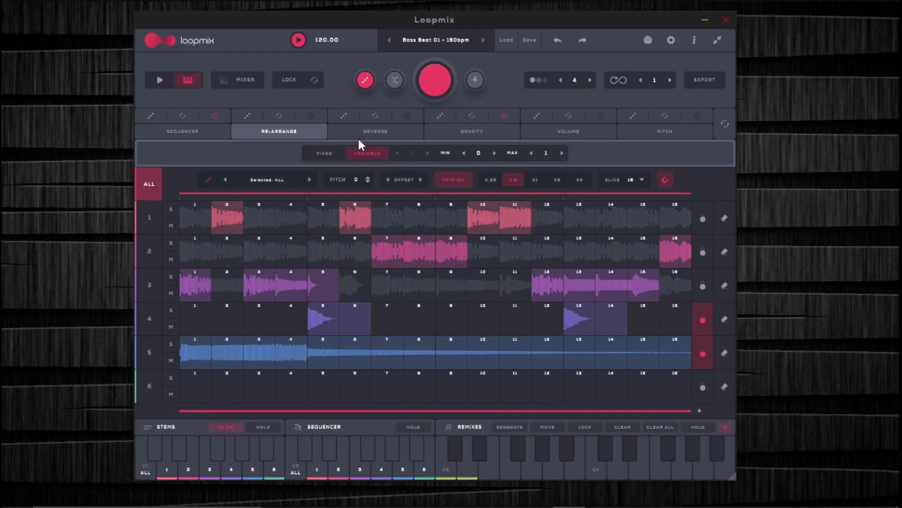
pyautogui.click(375, 130)
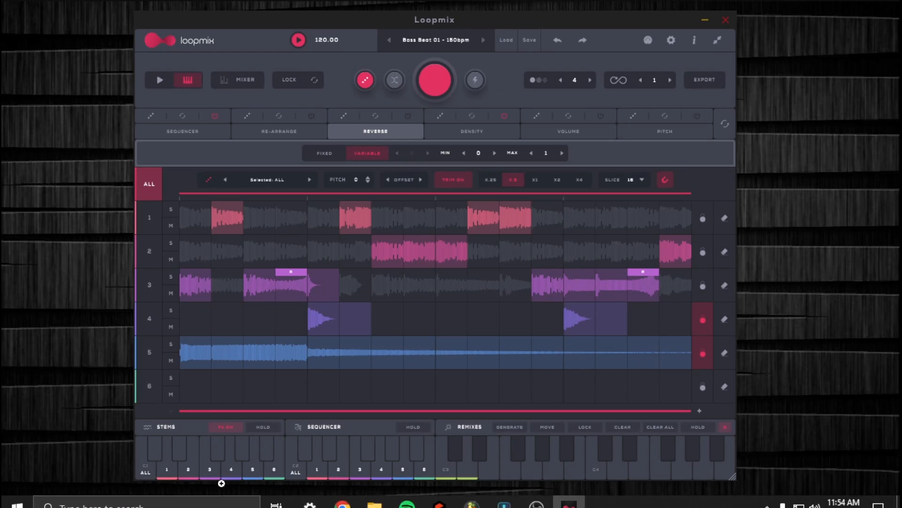
pyautogui.click(209, 462)
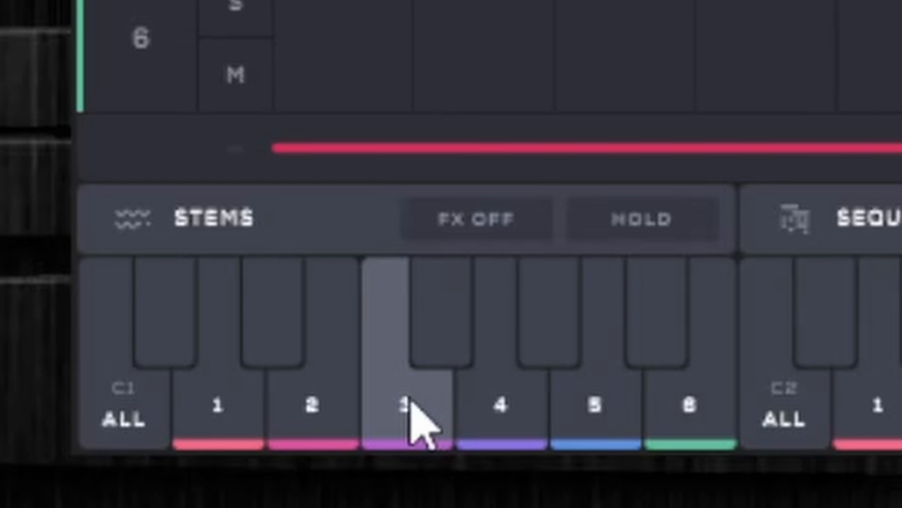
pyautogui.click(404, 416)
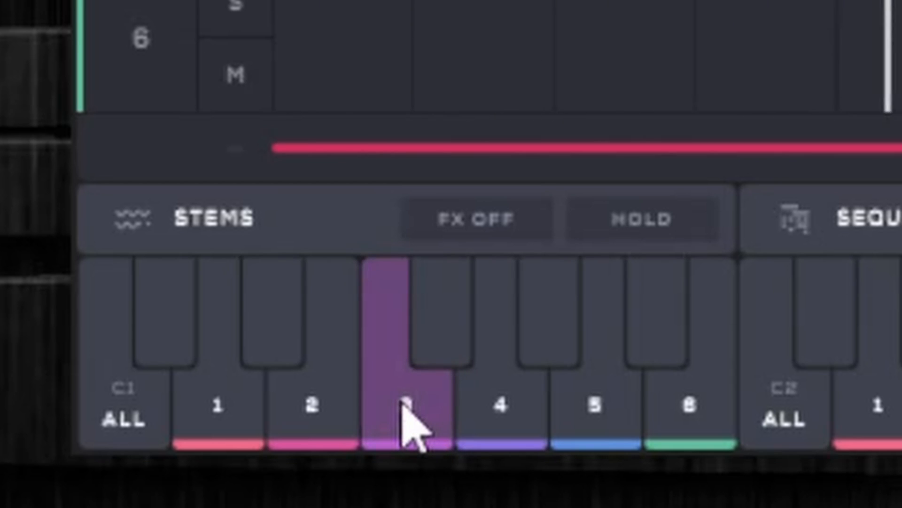
pyautogui.click(642, 220)
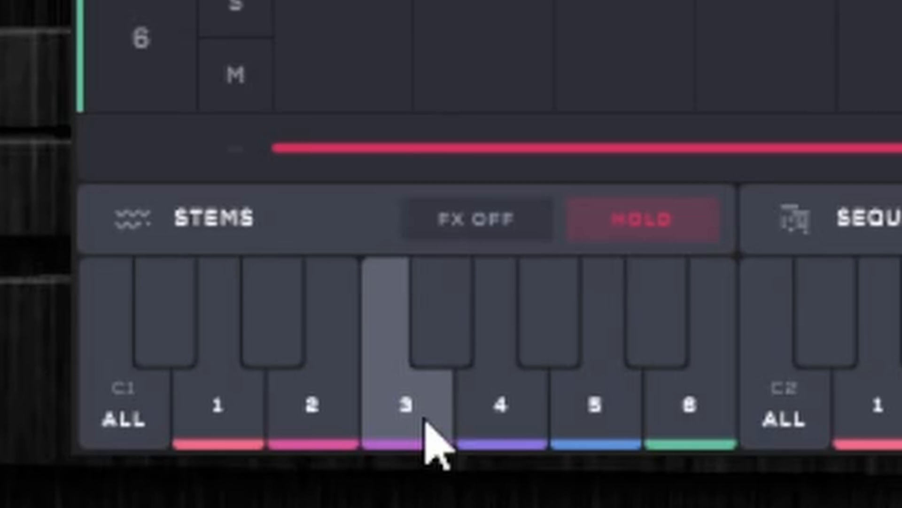
pyautogui.click(403, 416)
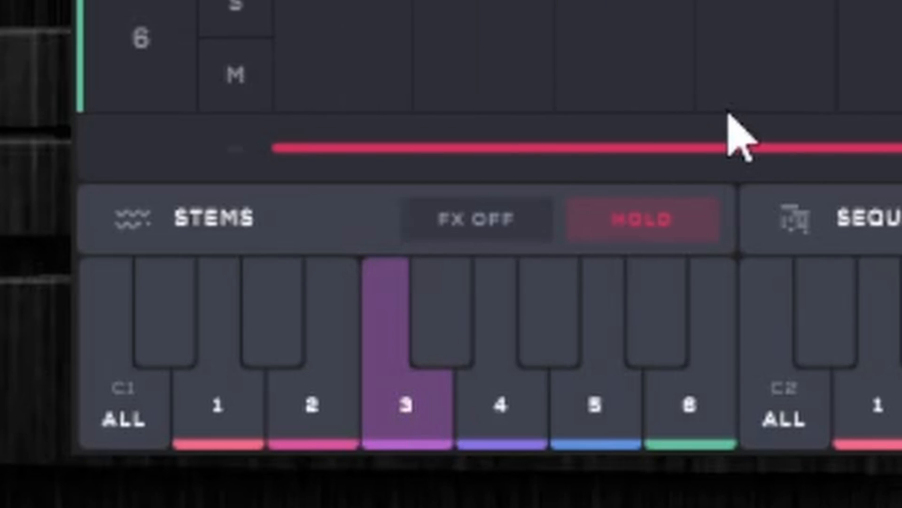
pyautogui.moveTo(683, 234)
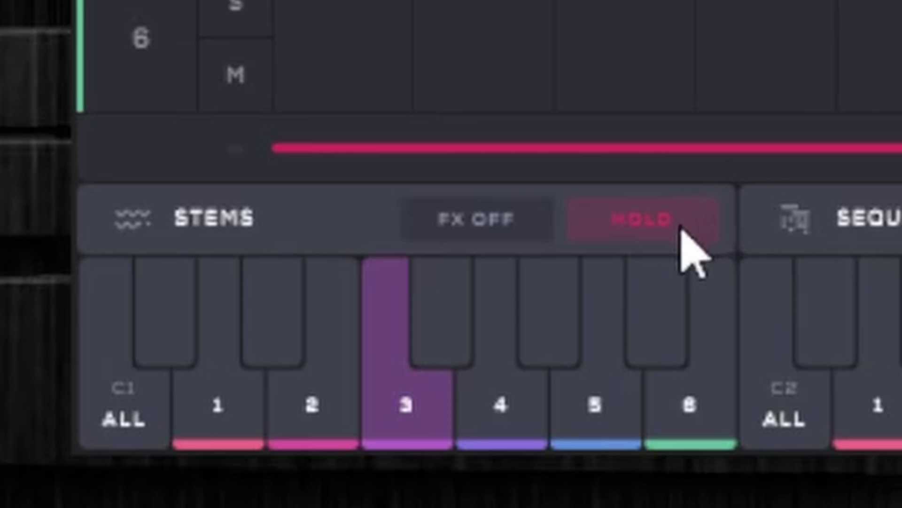
pyautogui.moveTo(506, 400)
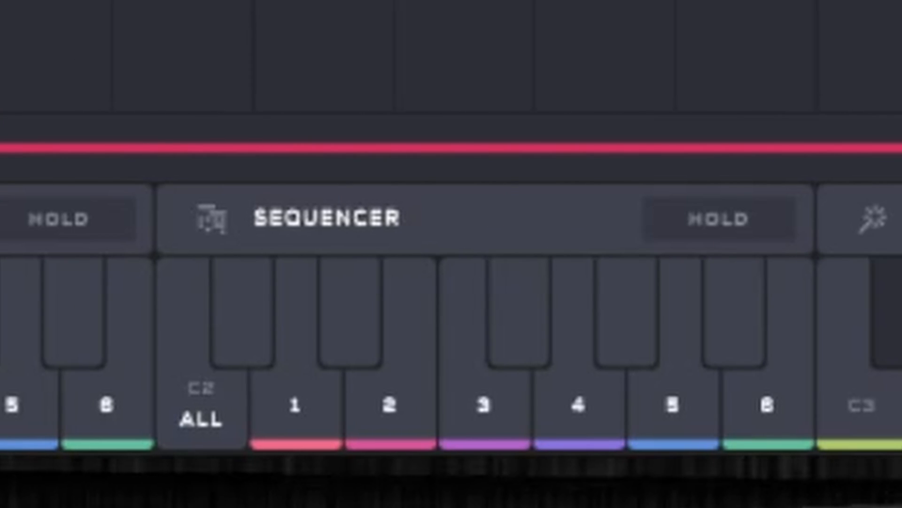
pyautogui.moveTo(274, 133)
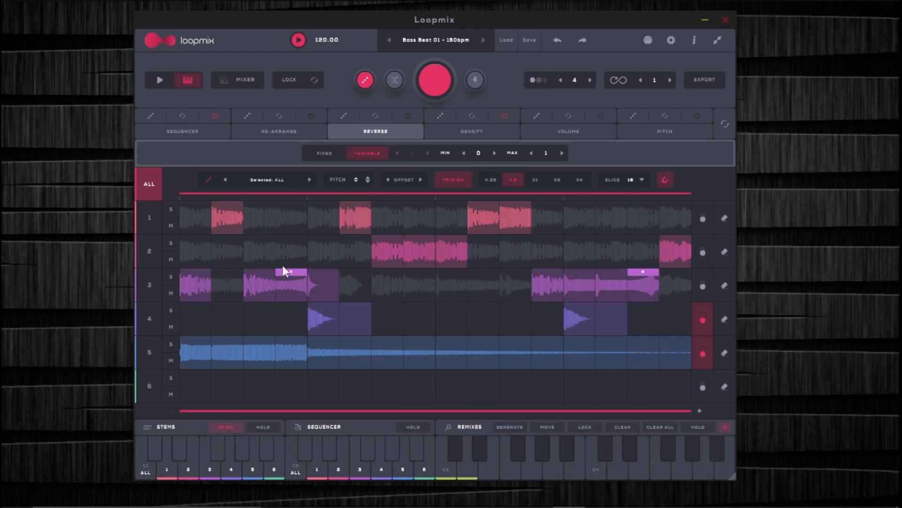
pyautogui.moveTo(214, 235)
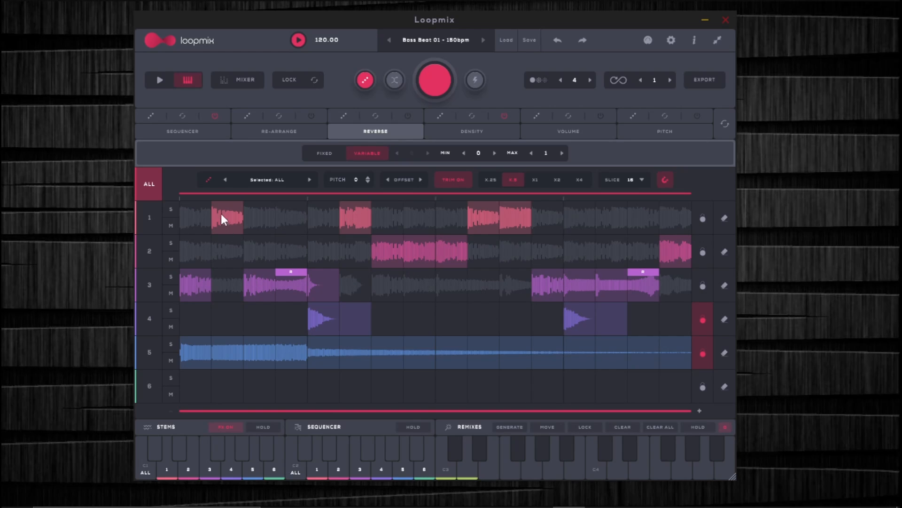
pyautogui.moveTo(554, 230)
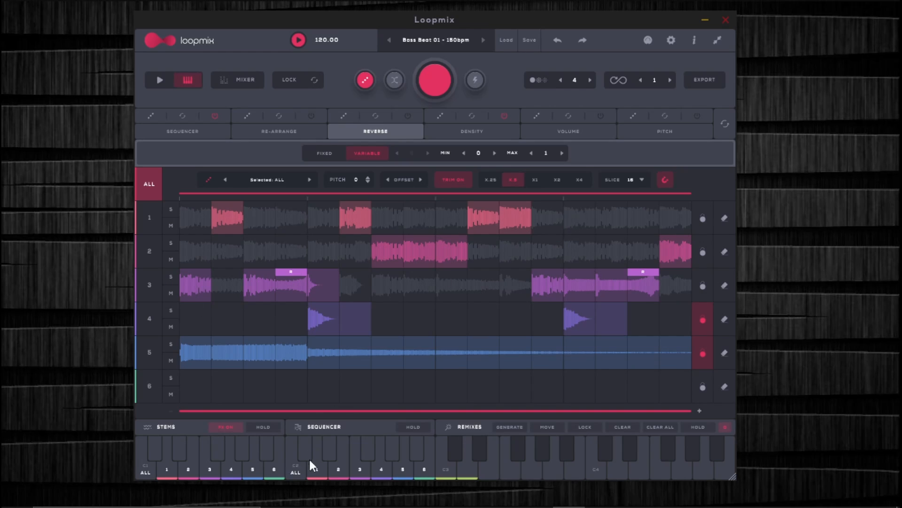
pyautogui.moveTo(238, 278)
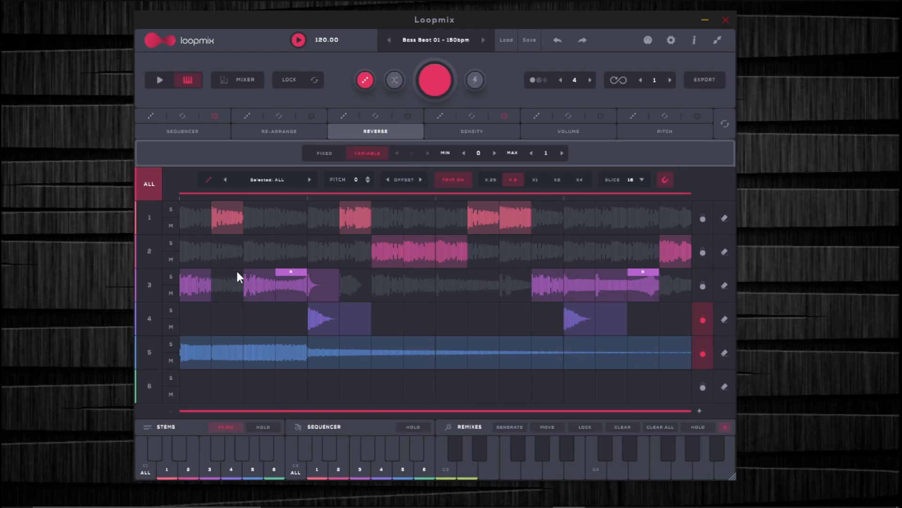
pyautogui.moveTo(187, 222)
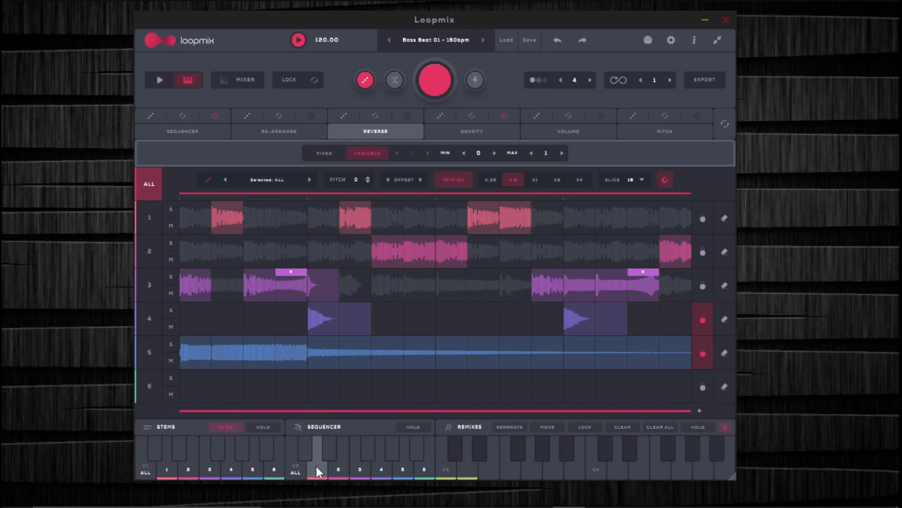
pyautogui.click(297, 39)
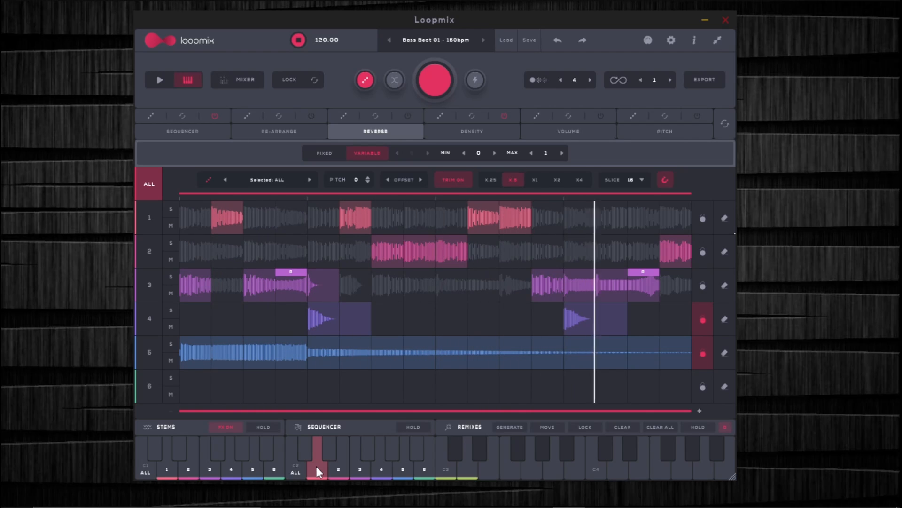
pyautogui.click(297, 39)
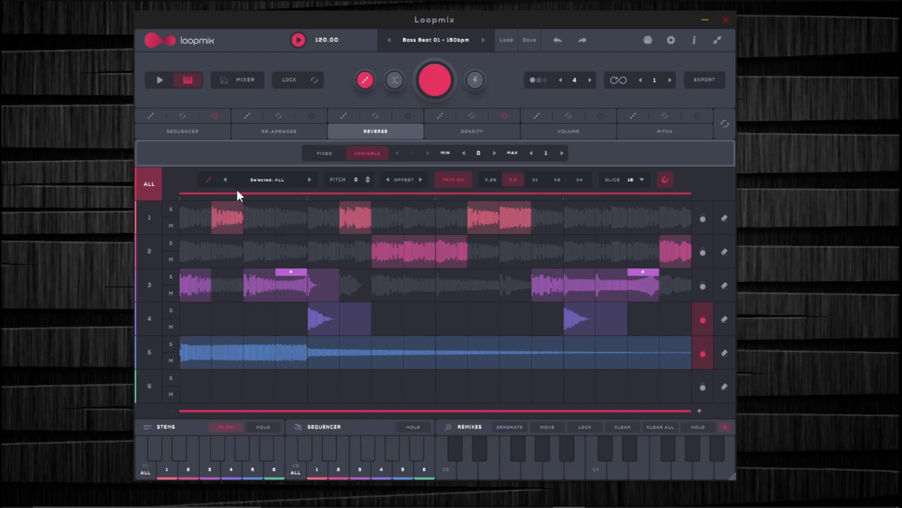
pyautogui.moveTo(418, 330)
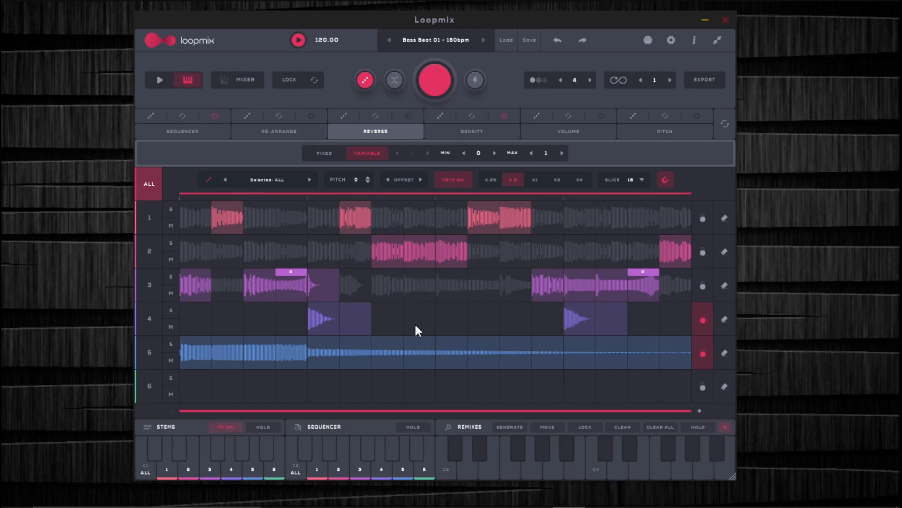
pyautogui.moveTo(268, 261)
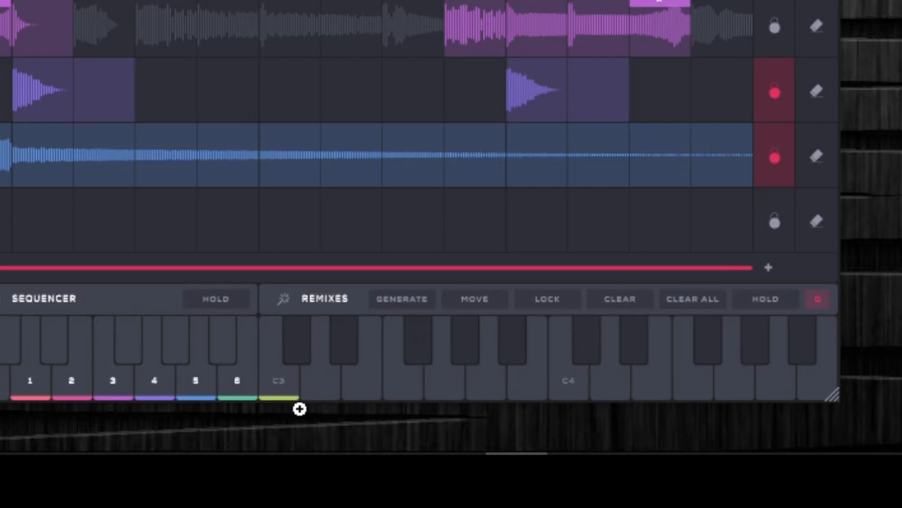
pyautogui.click(277, 380)
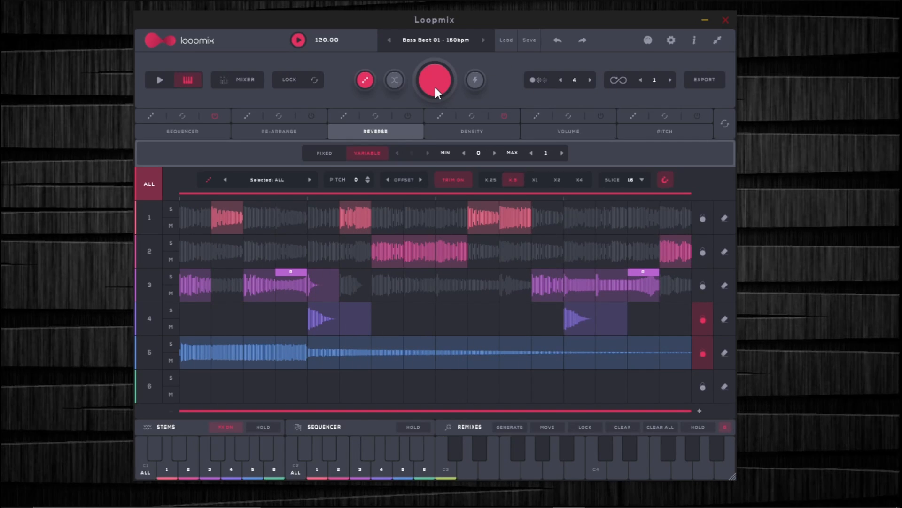
# Randomize the clip pattern for stems 1–3, audition it, then load the next remix slot's sequence.
pyautogui.click(434, 80)
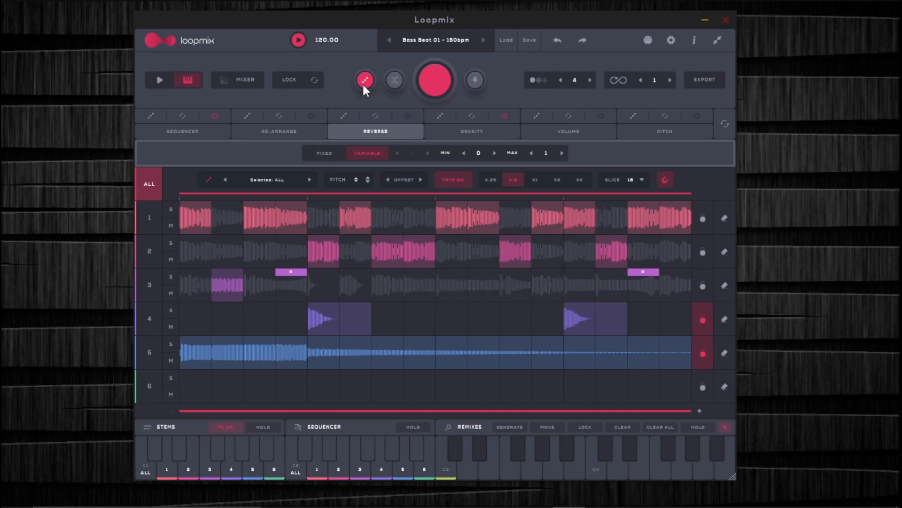
pyautogui.click(435, 80)
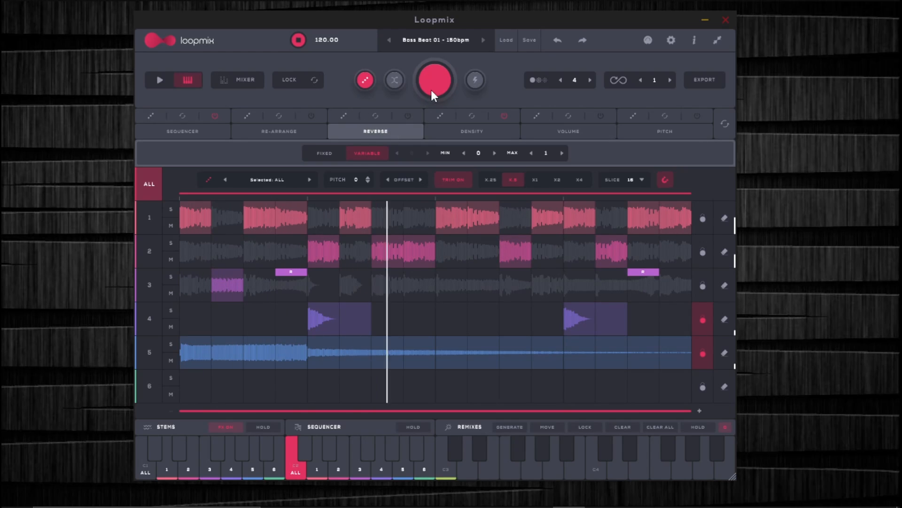
pyautogui.click(182, 131)
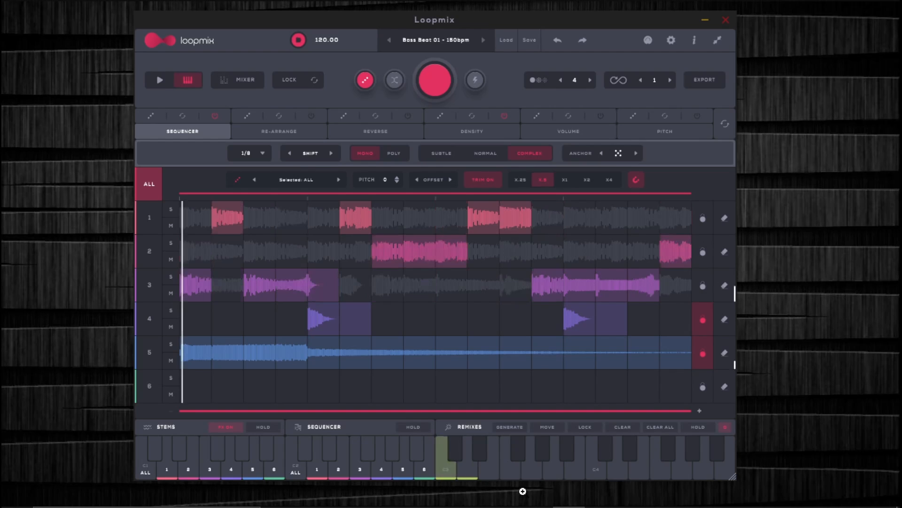
pyautogui.click(297, 39)
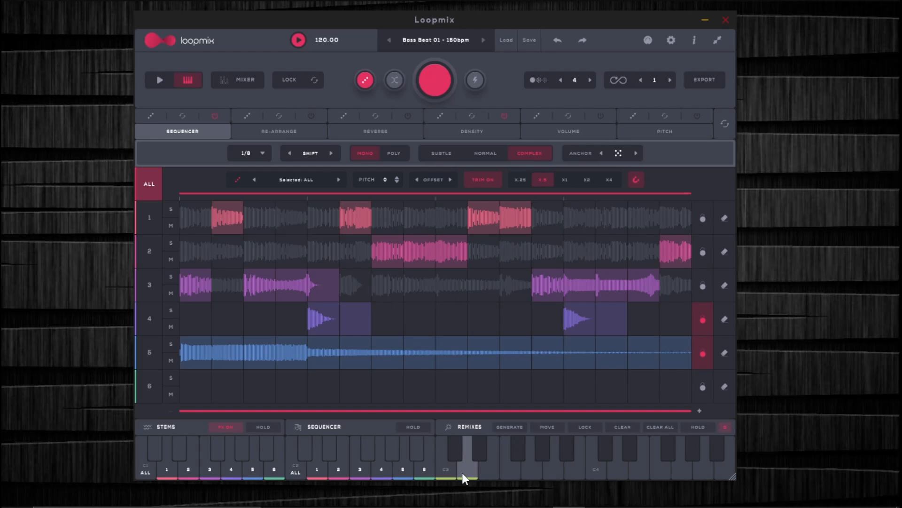
pyautogui.click(297, 39)
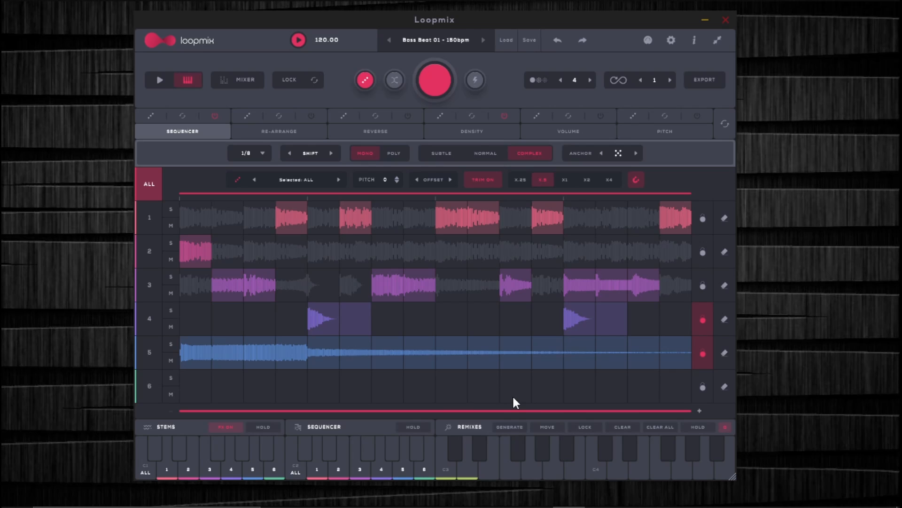
pyautogui.moveTo(541, 285)
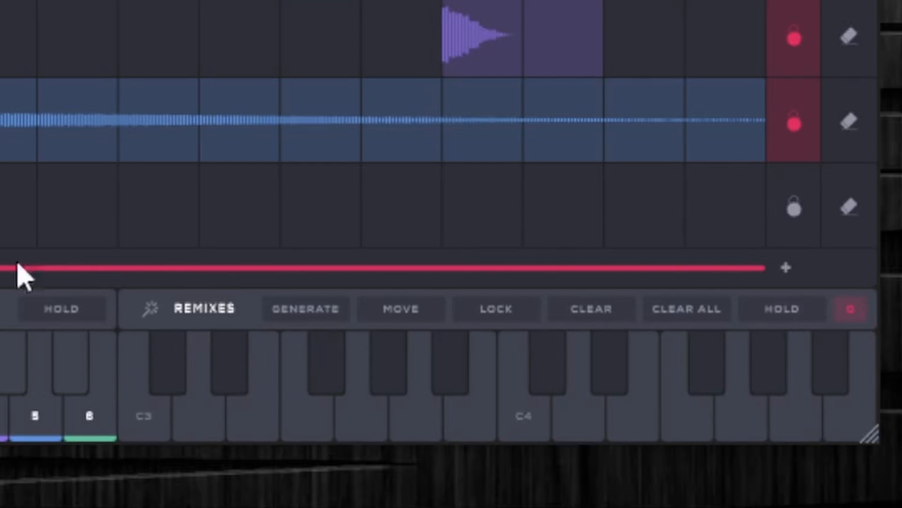
pyautogui.moveTo(644, 341)
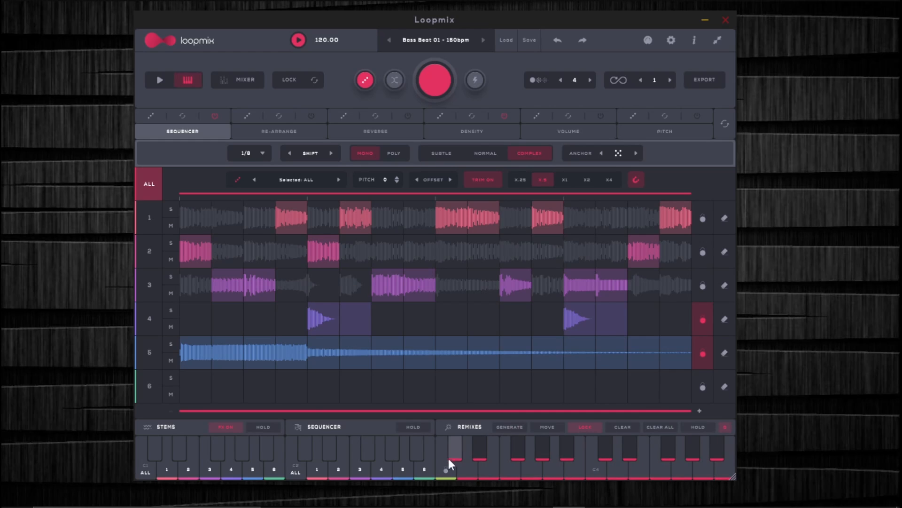
pyautogui.moveTo(515, 474)
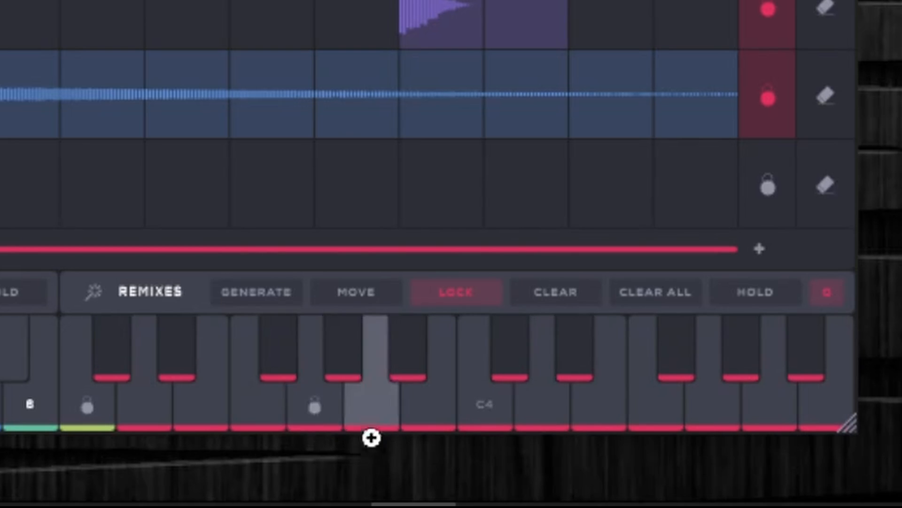
# Start moving remix slot 03 to another key with the Move function.
pyautogui.click(355, 291)
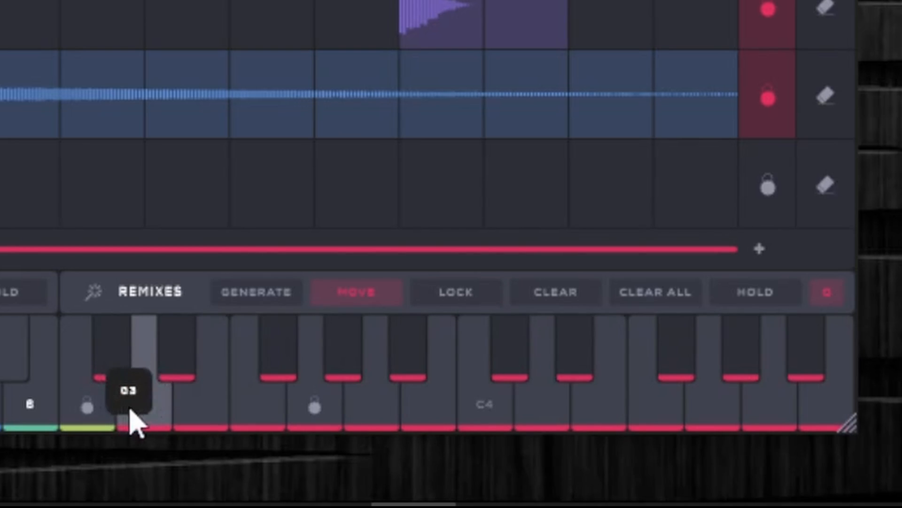